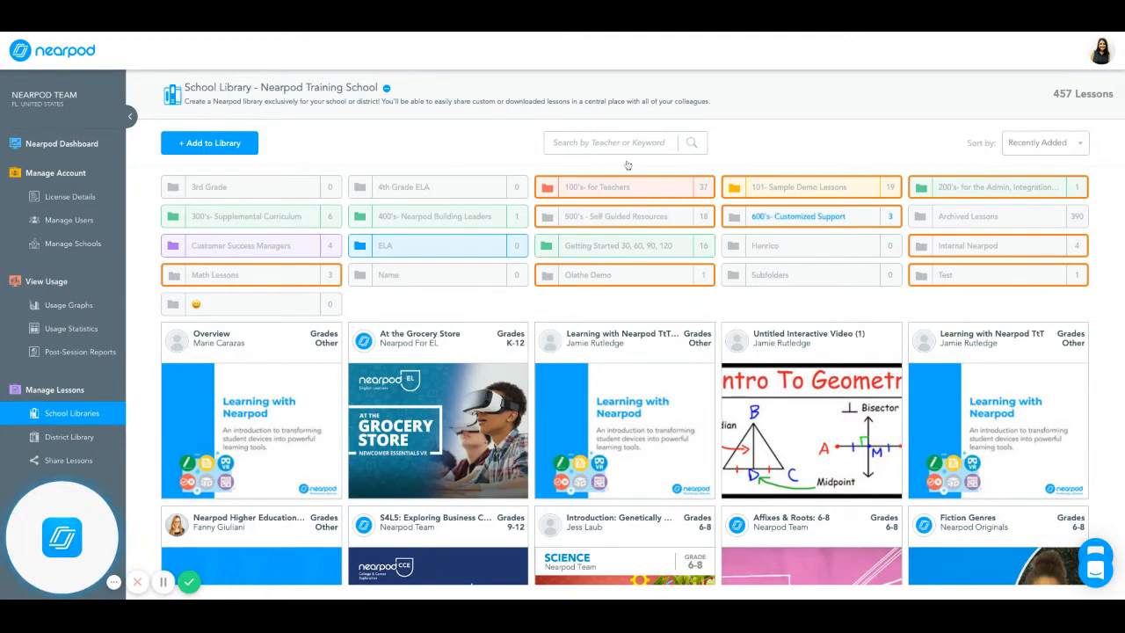
mouse_move(462, 304)
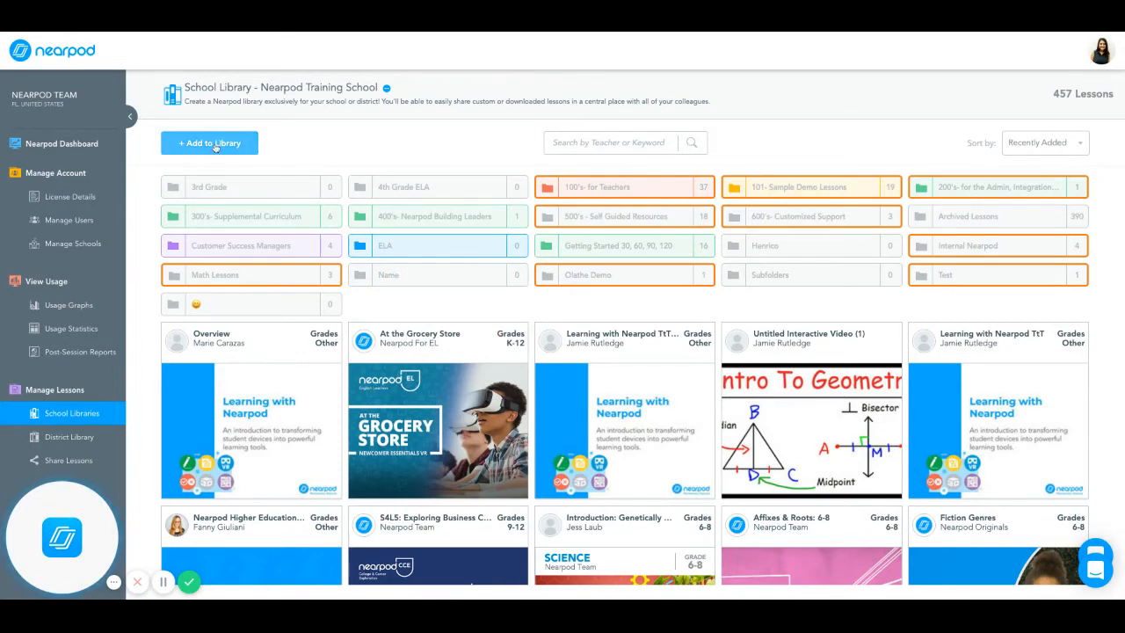
- Review the School Library's Add to Library options and its settings dialog, closing without saving
left_click(209, 142)
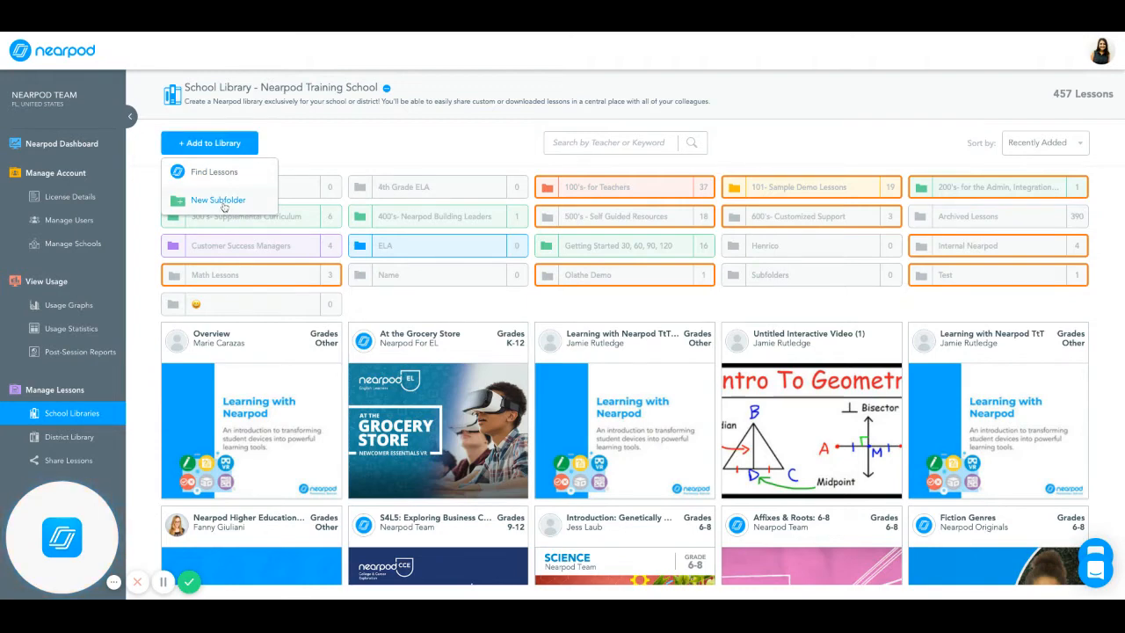
mouse_move(214, 172)
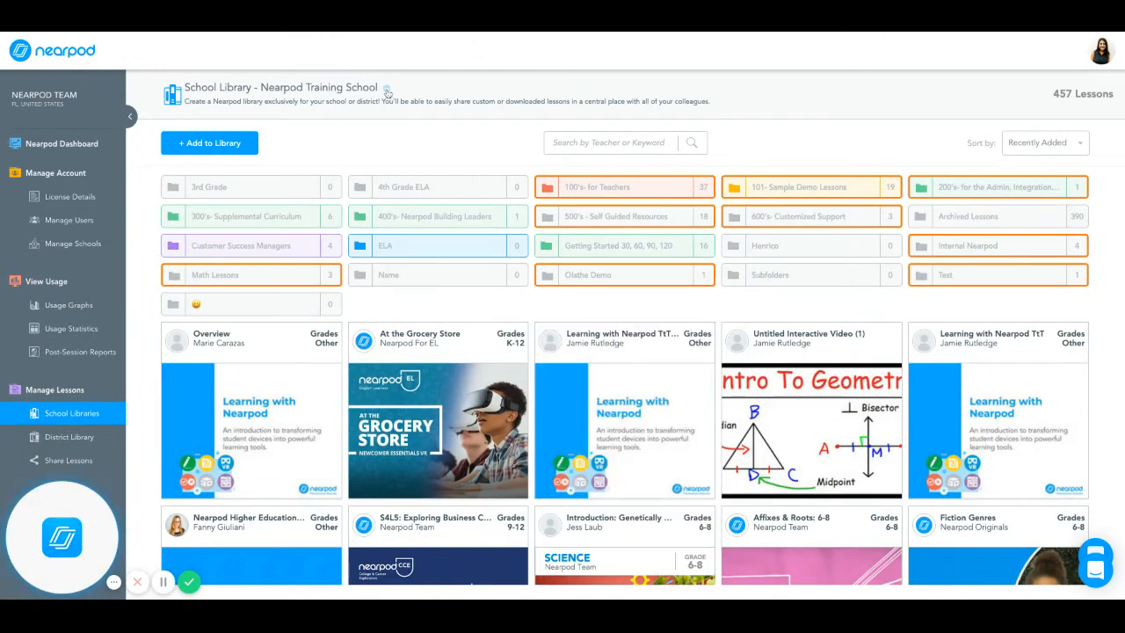
left_click(387, 91)
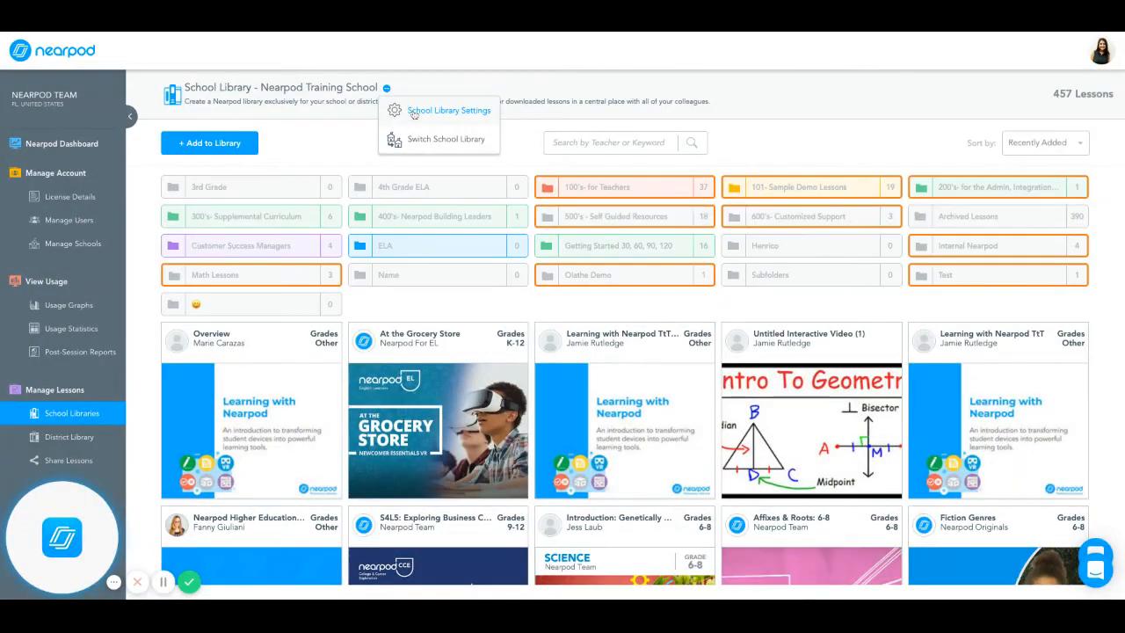
left_click(450, 108)
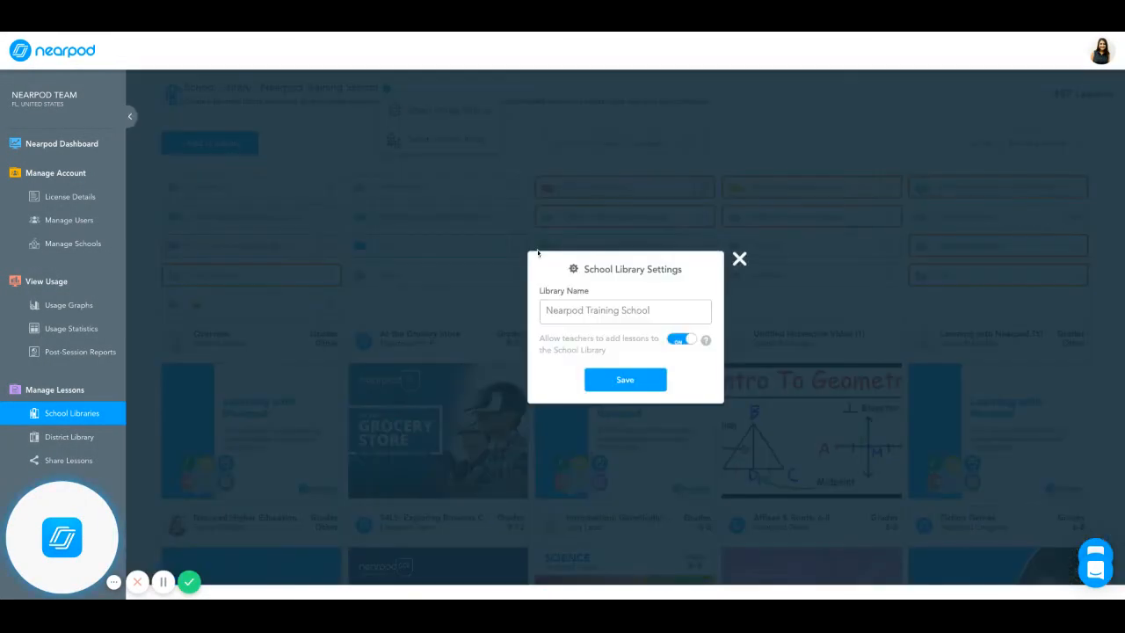
double_click(597, 309)
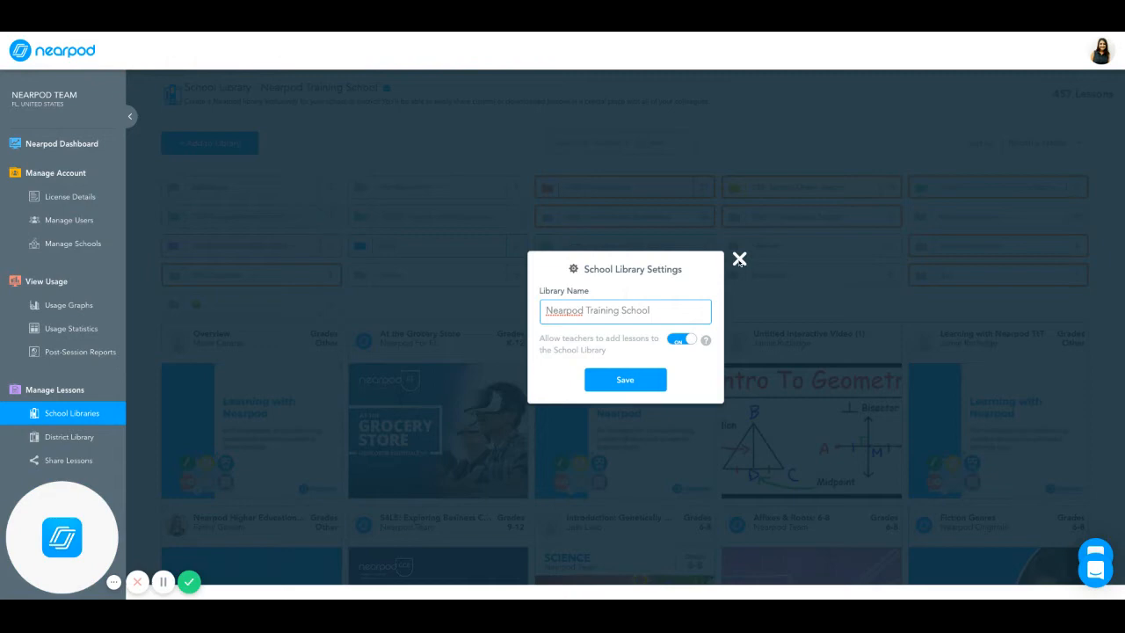
left_click(738, 258)
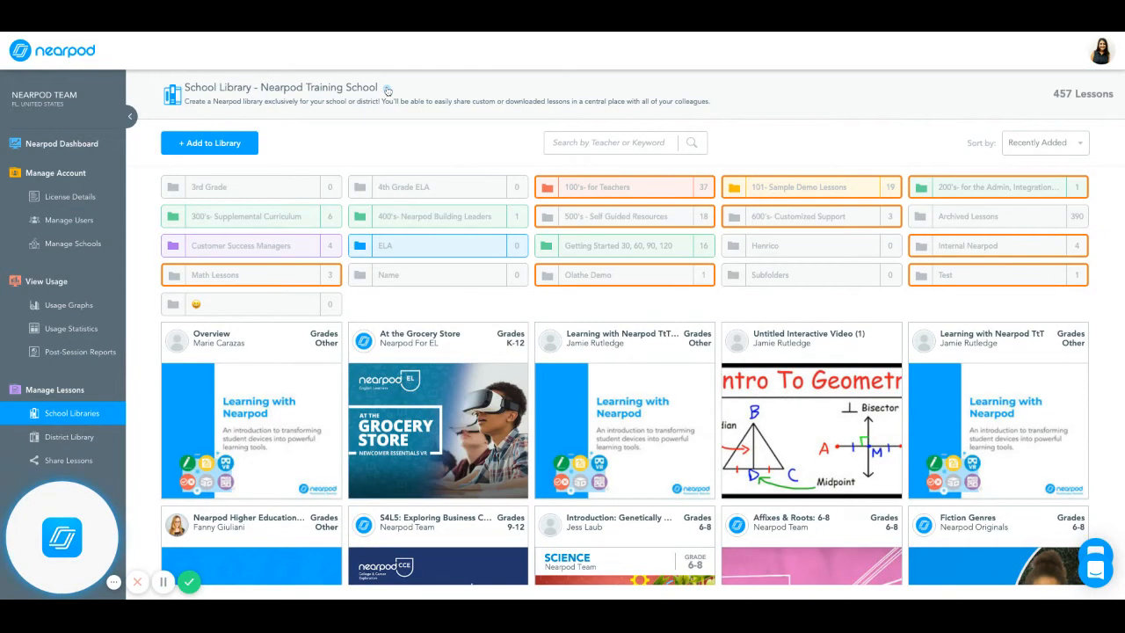
- Check the gear menu's Switch School Library option, then leave for the District Library
left_click(390, 92)
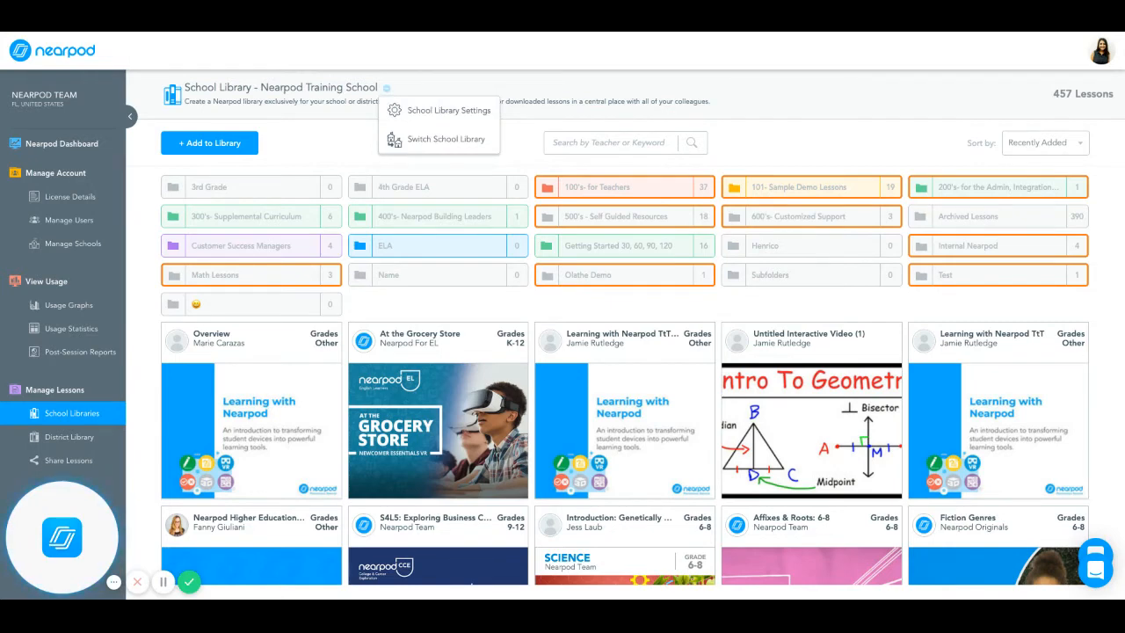
mouse_move(441, 139)
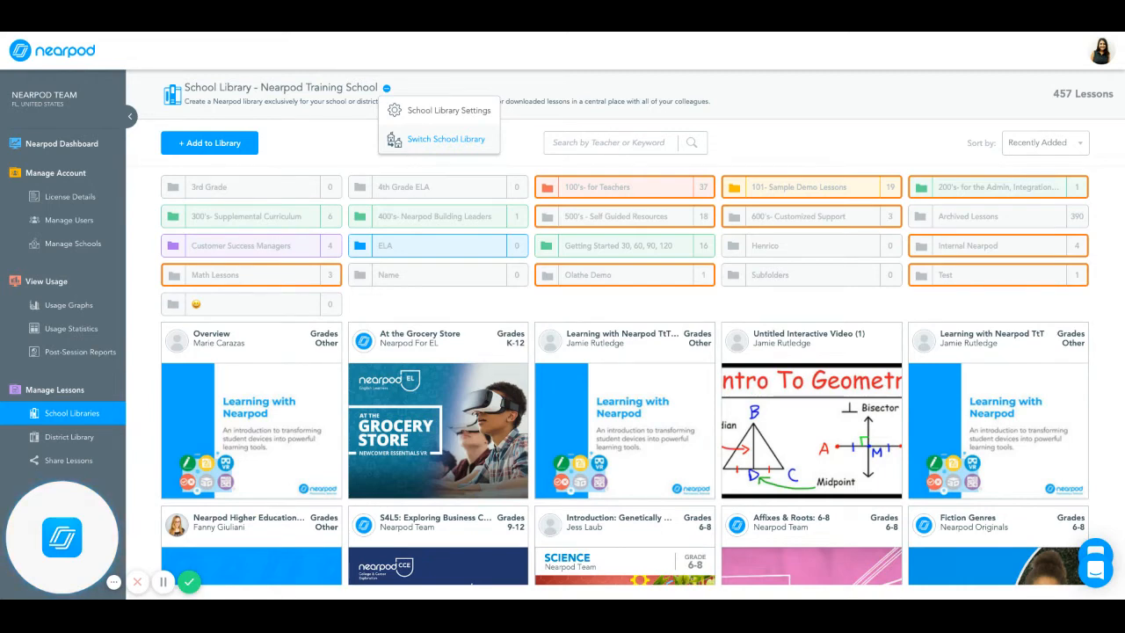
mouse_move(453, 141)
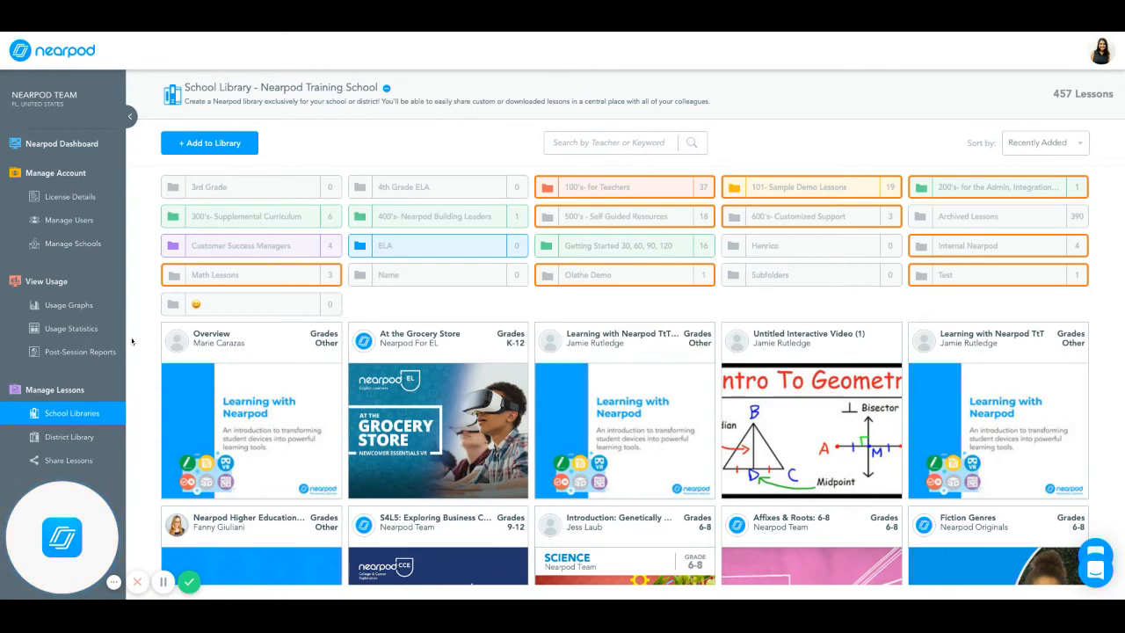
left_click(71, 436)
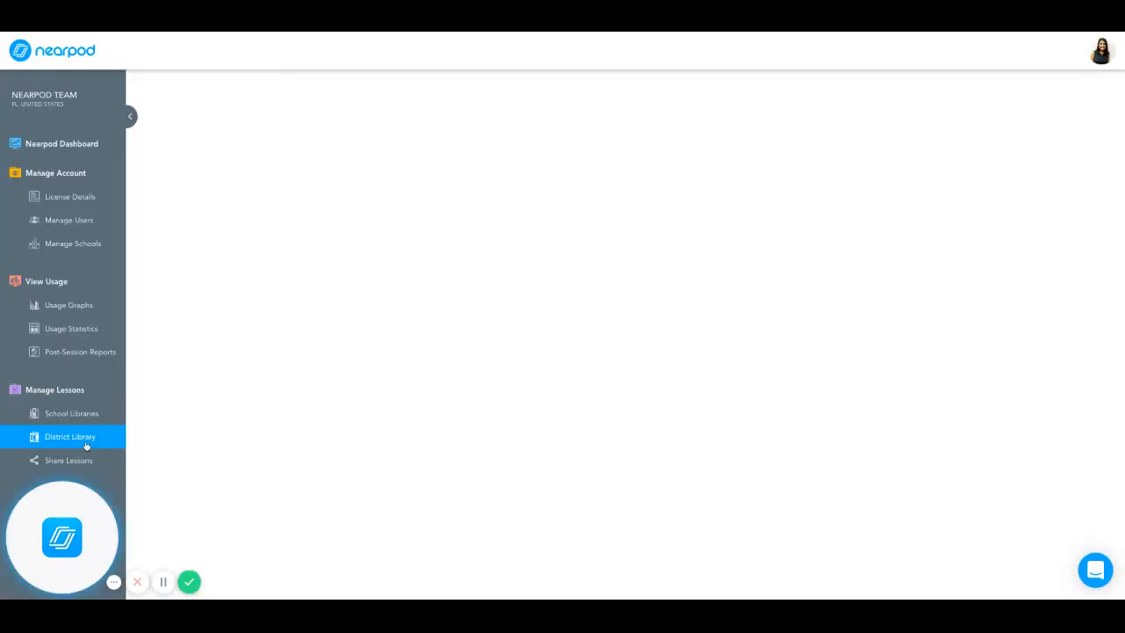
- Load the District Library's 171 lessons, review its Add to Library options, and reveal the gear menu
left_click(70, 436)
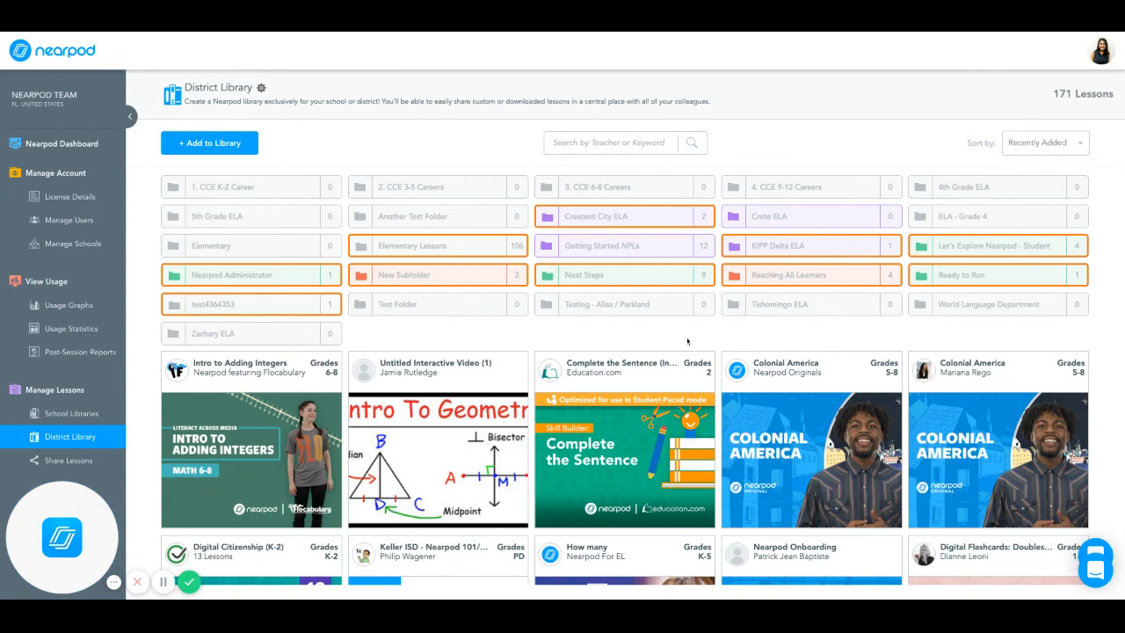
mouse_move(710, 328)
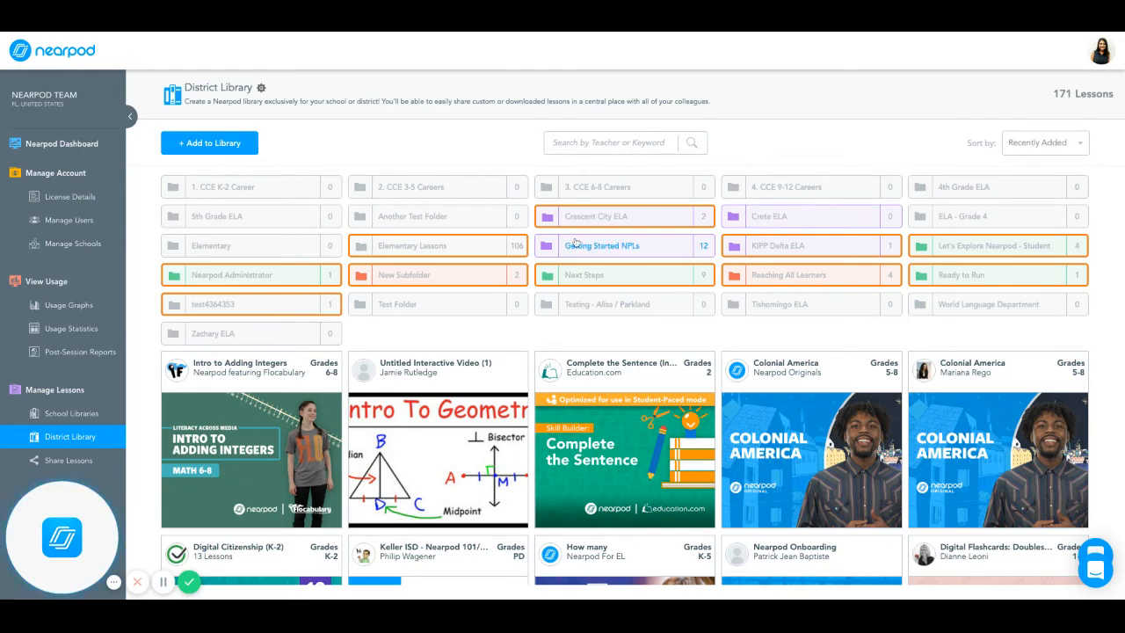
mouse_move(503, 130)
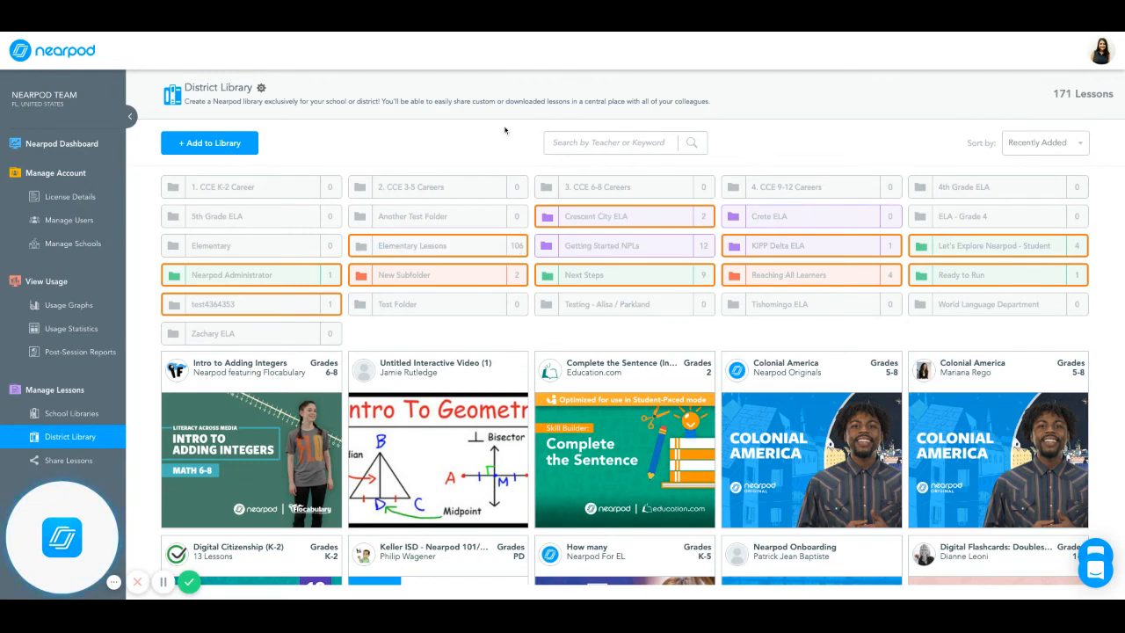
mouse_move(232, 151)
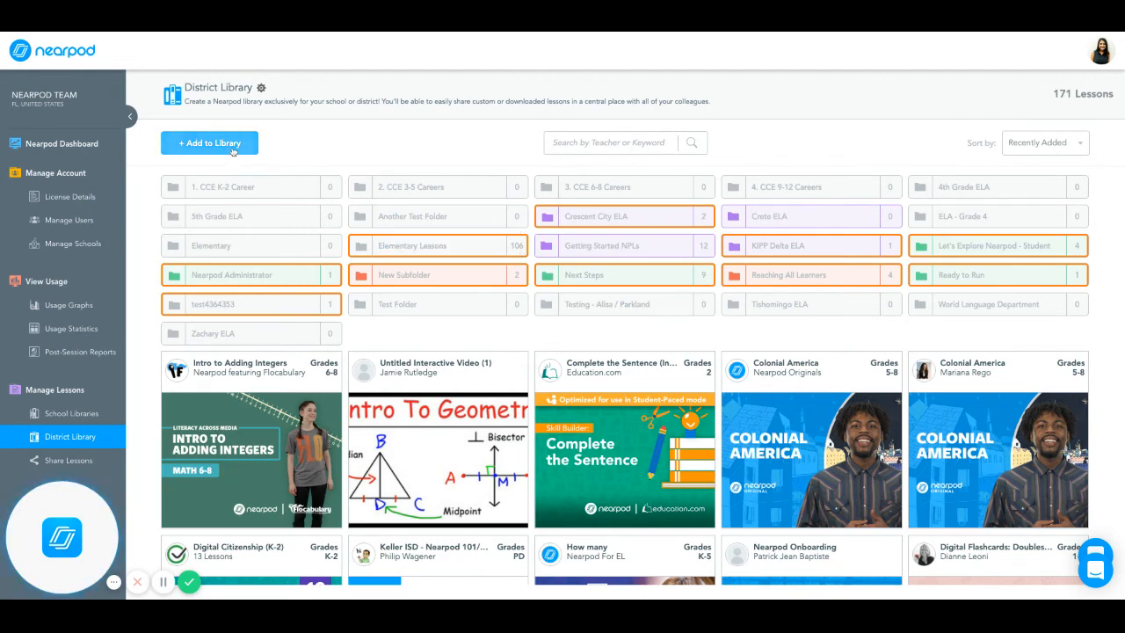
left_click(209, 142)
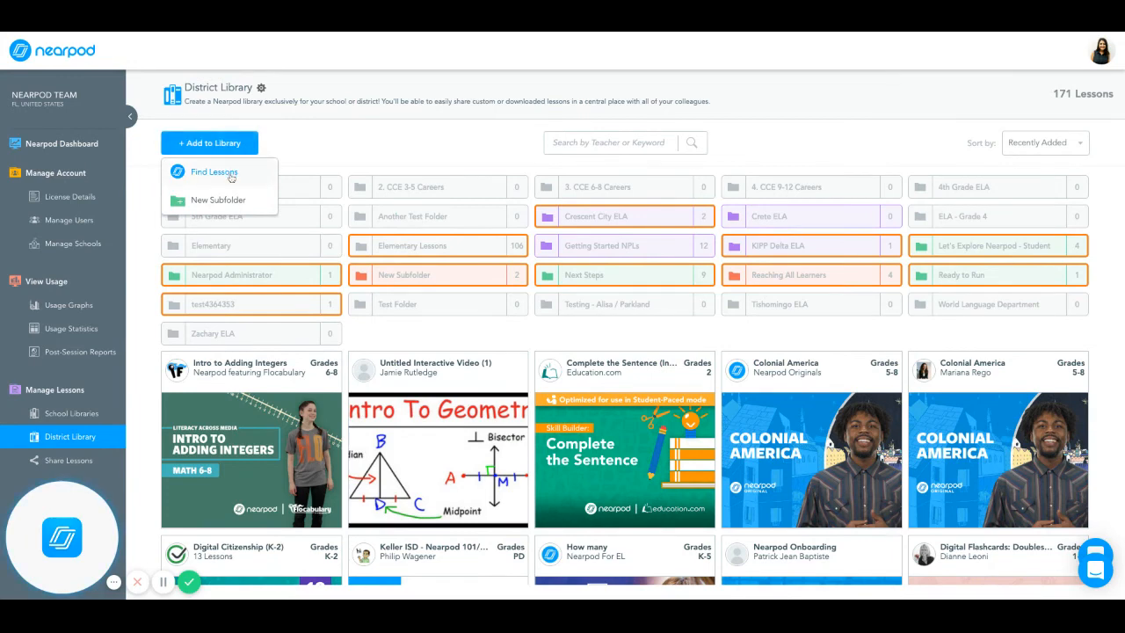
mouse_move(348, 137)
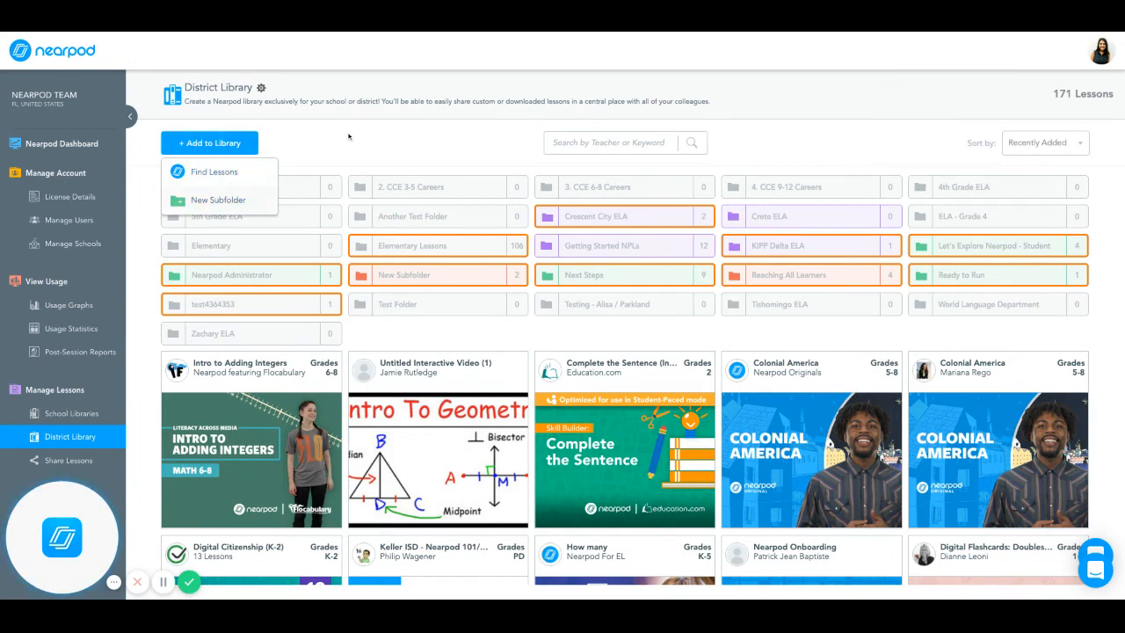
left_click(348, 137)
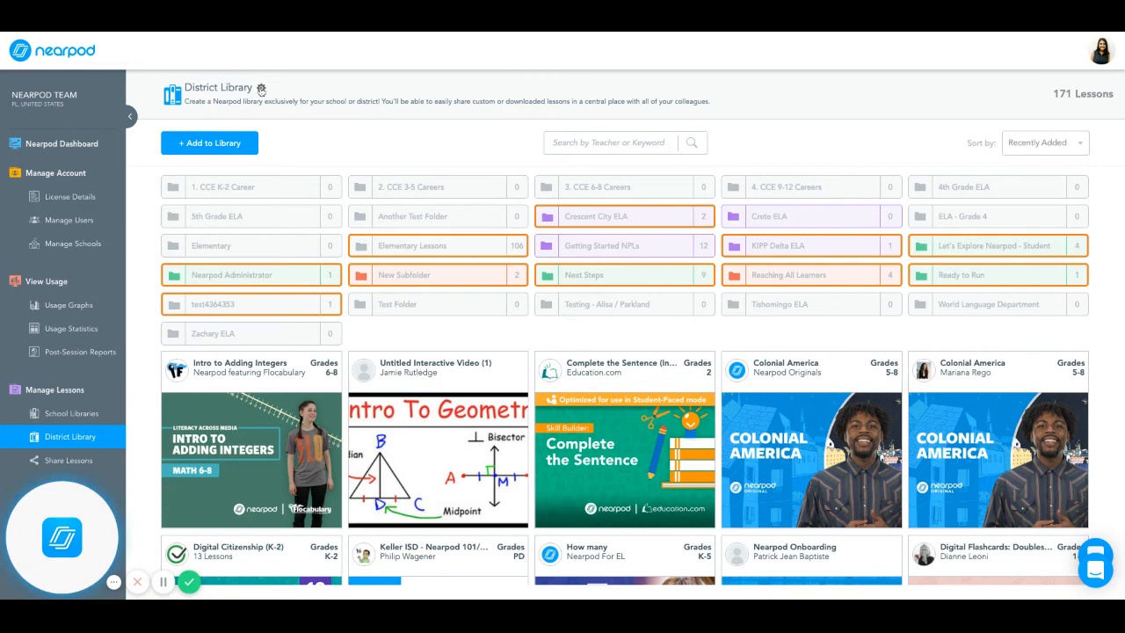
- Show District Library Settings with its 'Nearpod' name and teacher lesson-adding enabled
left_click(266, 88)
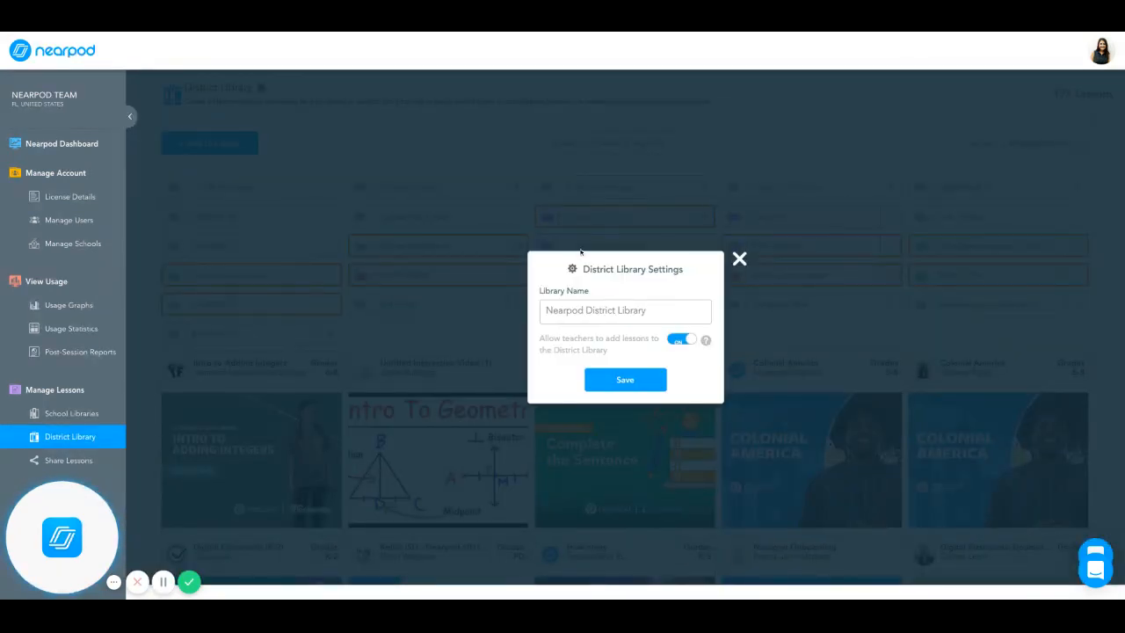
left_click(594, 309)
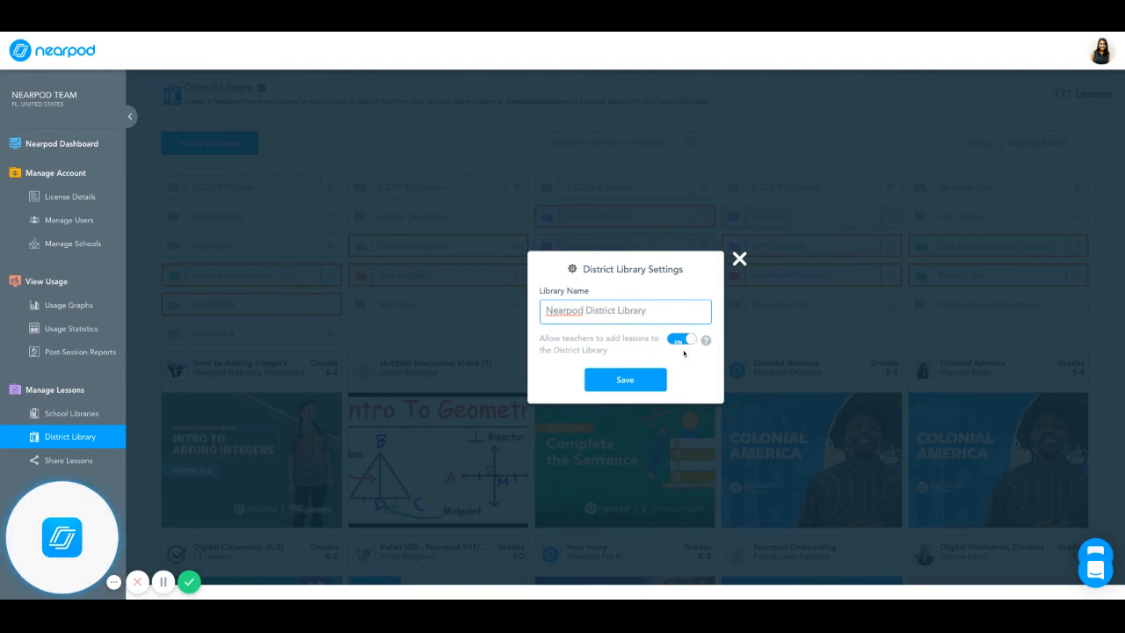
mouse_move(740, 258)
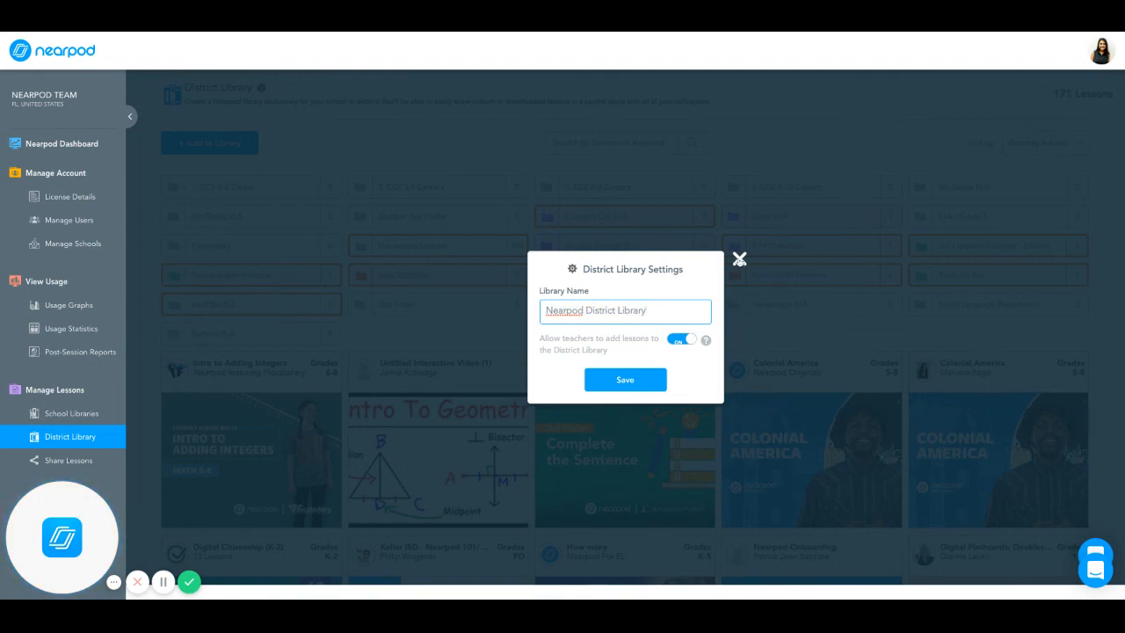